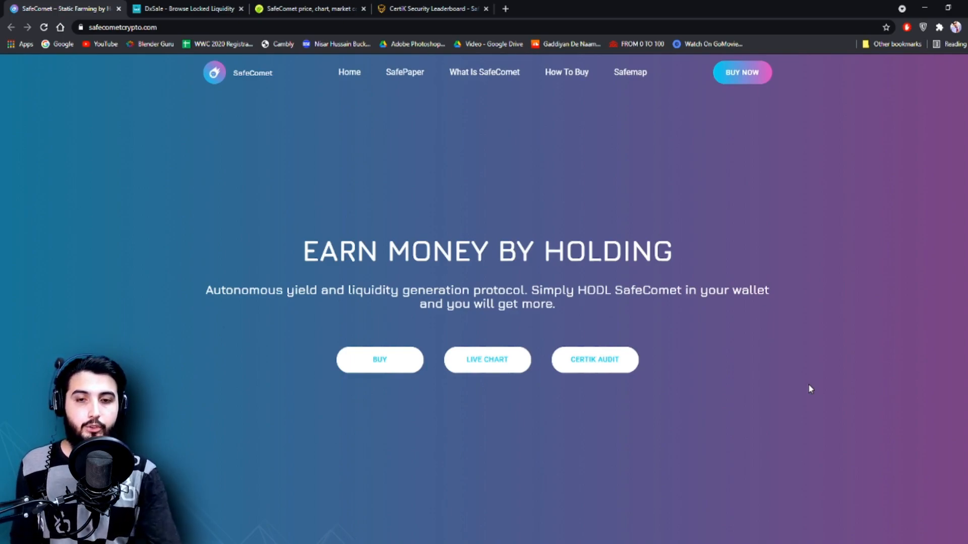
- Launch the site's BUY link in a new PancakeSwap tab and show the token's live chart on Bogged Finance
right_click(379, 359)
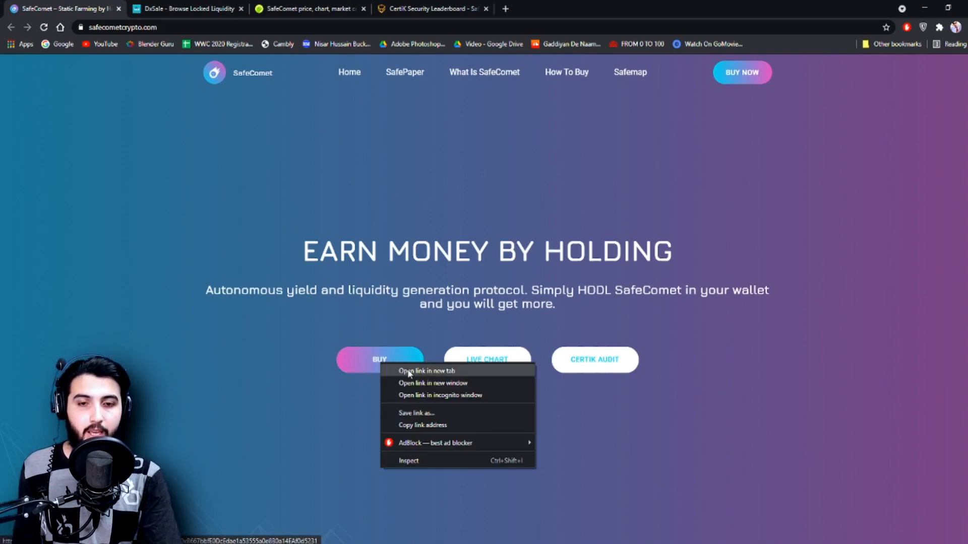
left_click(426, 370)
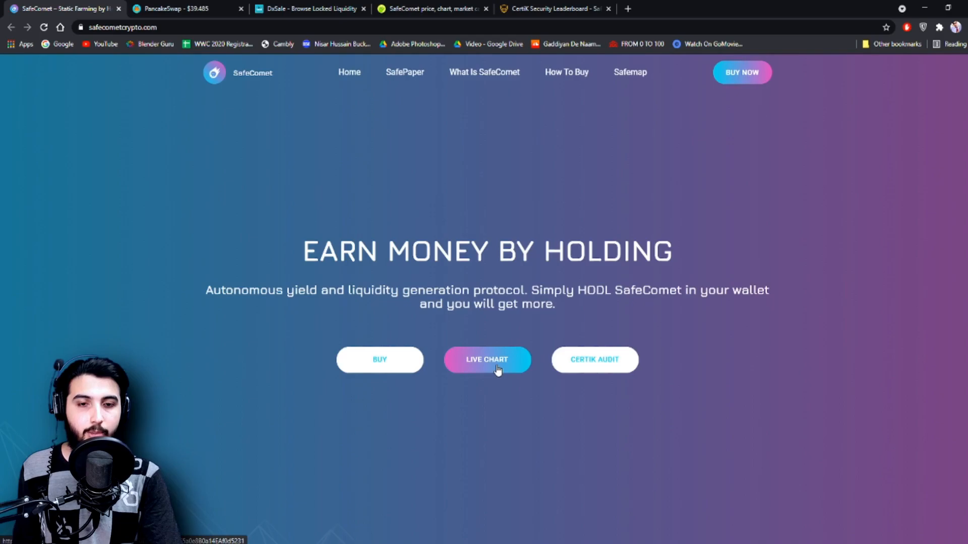
left_click(487, 360)
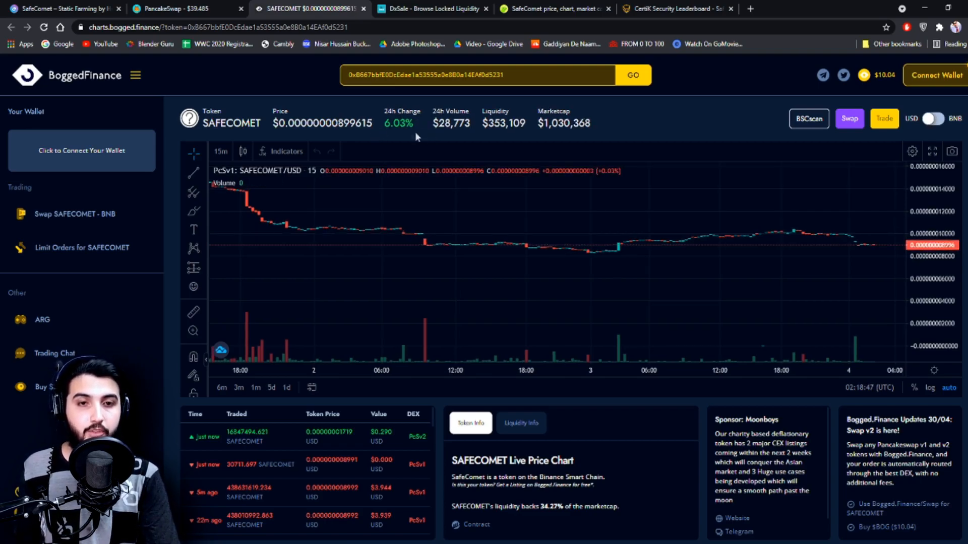
mouse_move(563, 123)
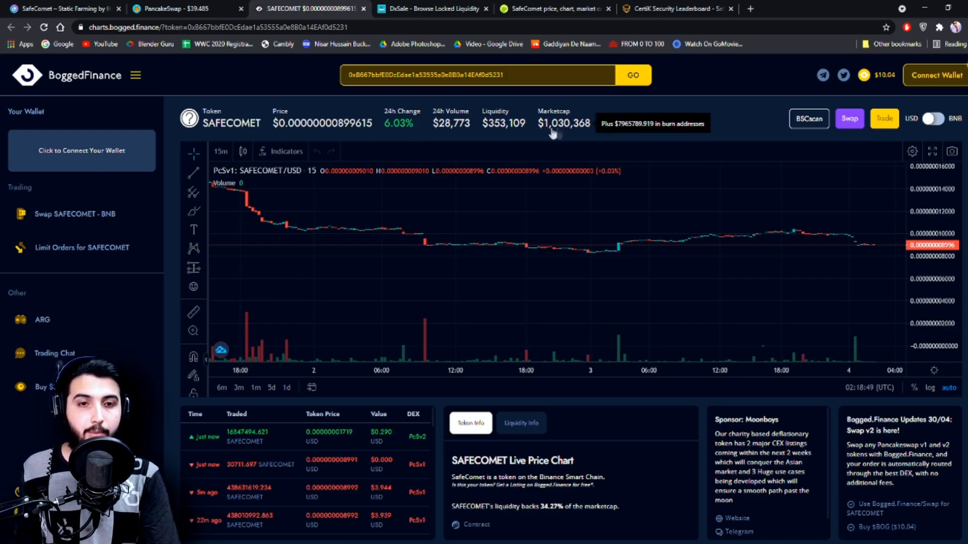
mouse_move(658, 139)
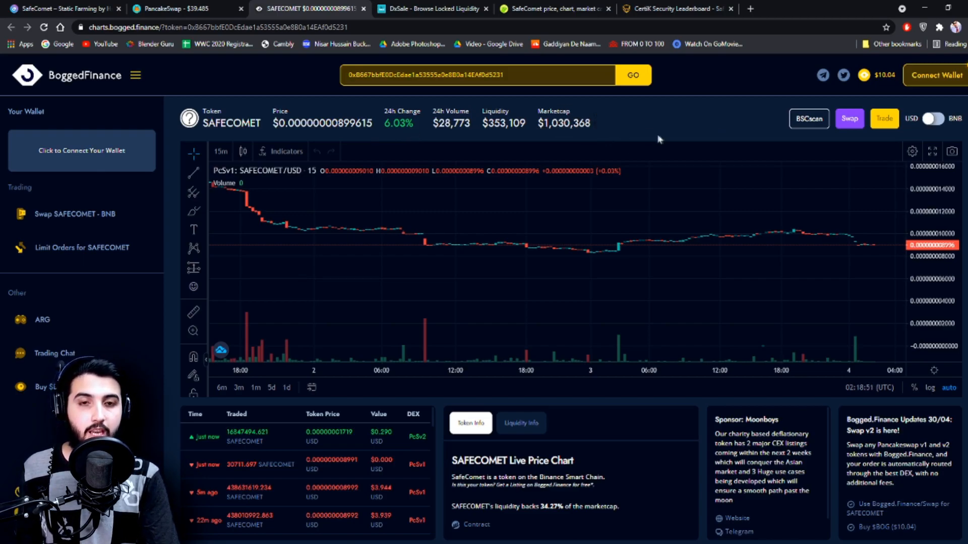
mouse_move(553, 123)
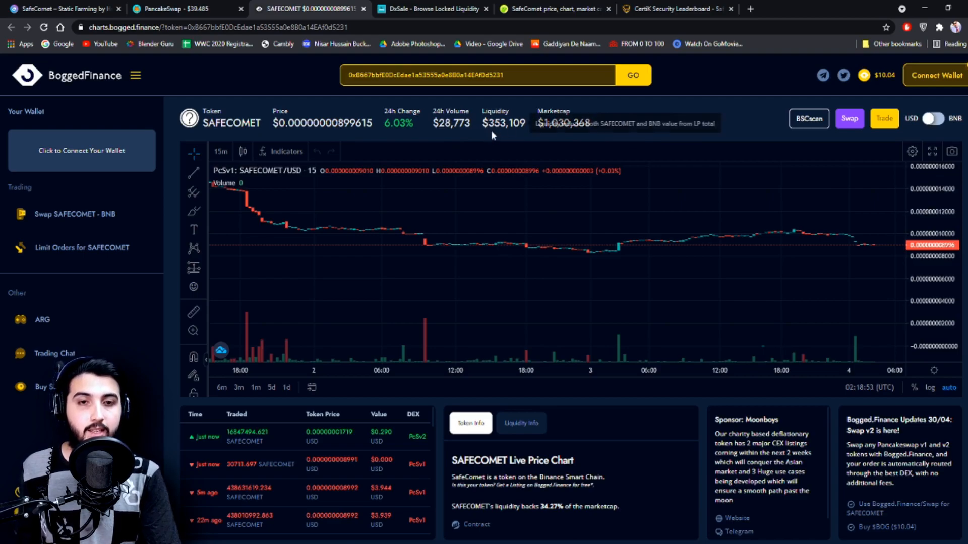
mouse_move(525, 131)
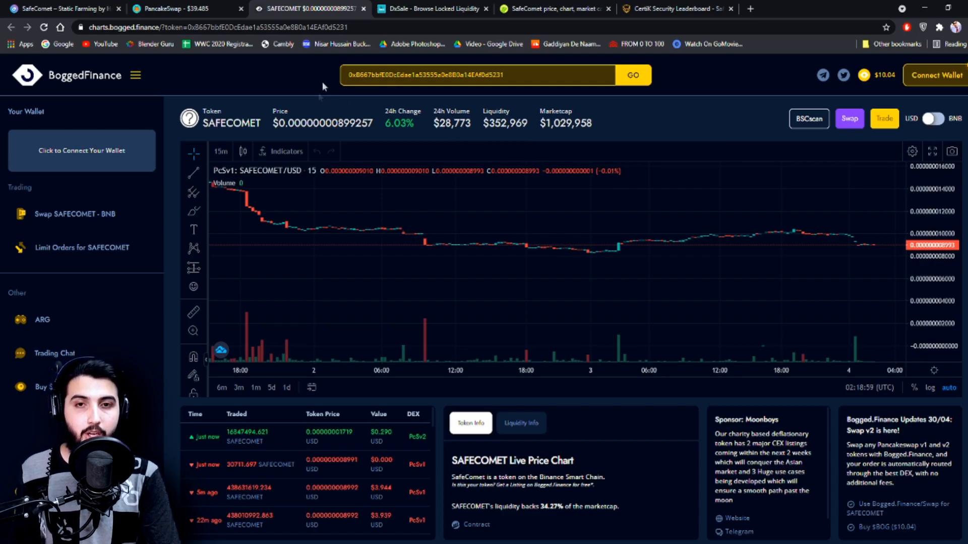
- Switch to the DxSale locker showing SAFECOMET/WBNB LP tokens locked until 25 Apr 2023
left_click(433, 9)
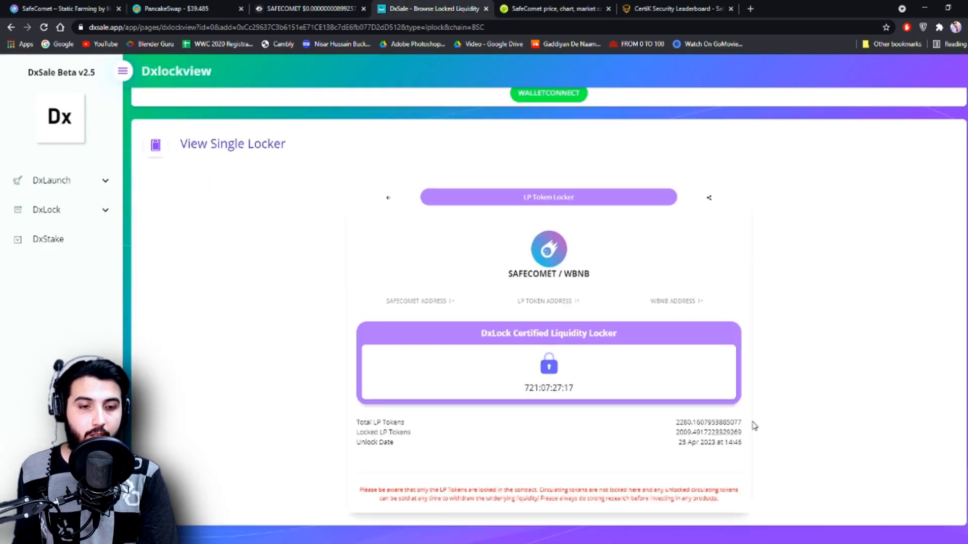
mouse_move(709, 455)
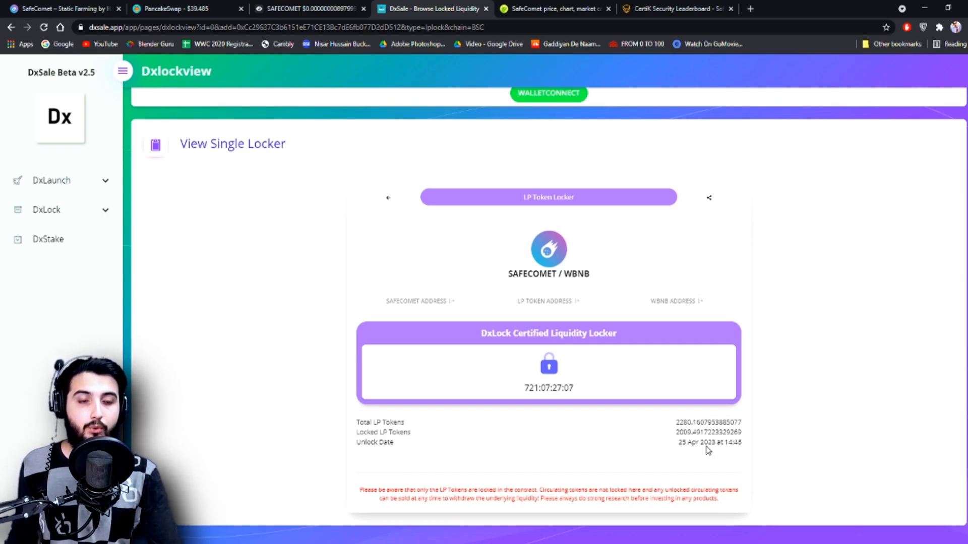
- Switch to the CoinGecko SafeComet listing with its price, 24h volume and circulating supply
left_click(554, 9)
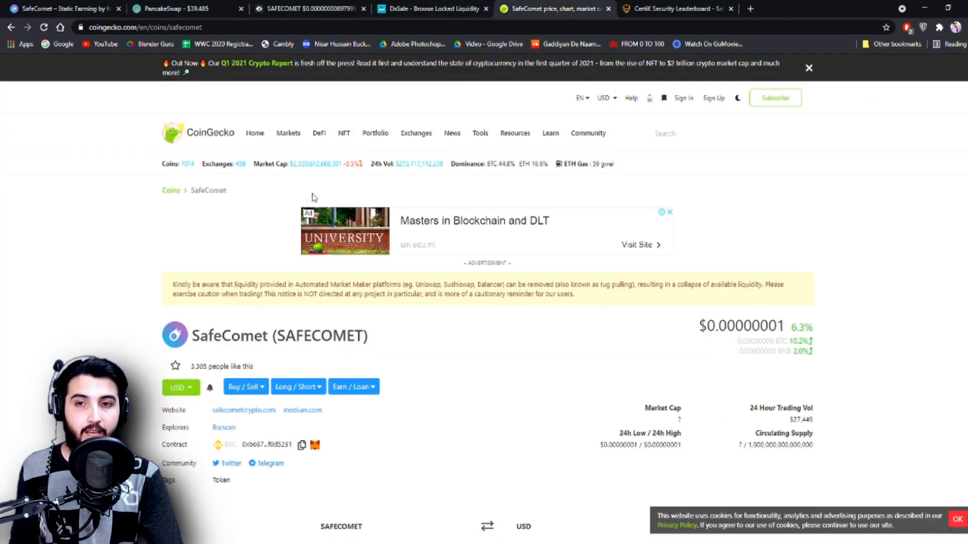
mouse_move(324, 375)
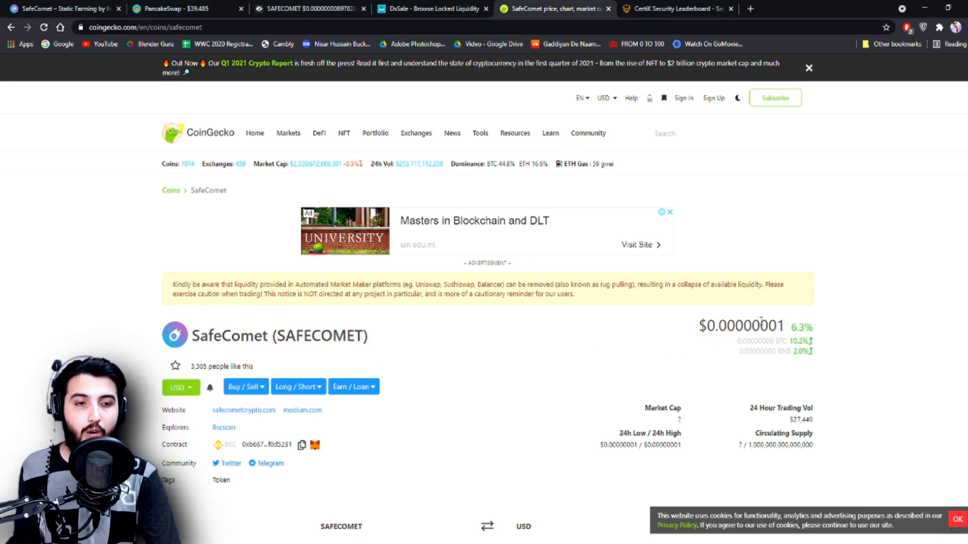
mouse_move(824, 335)
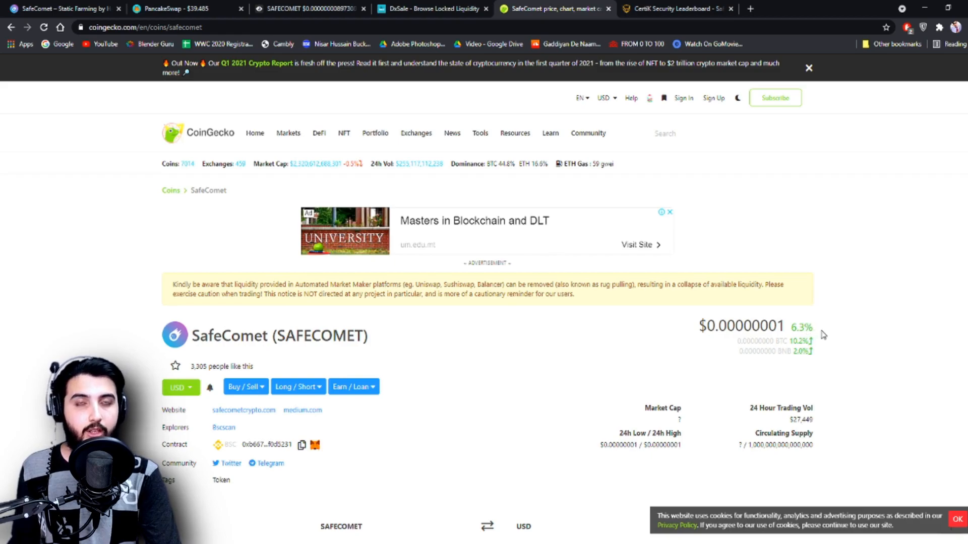
mouse_move(815, 338)
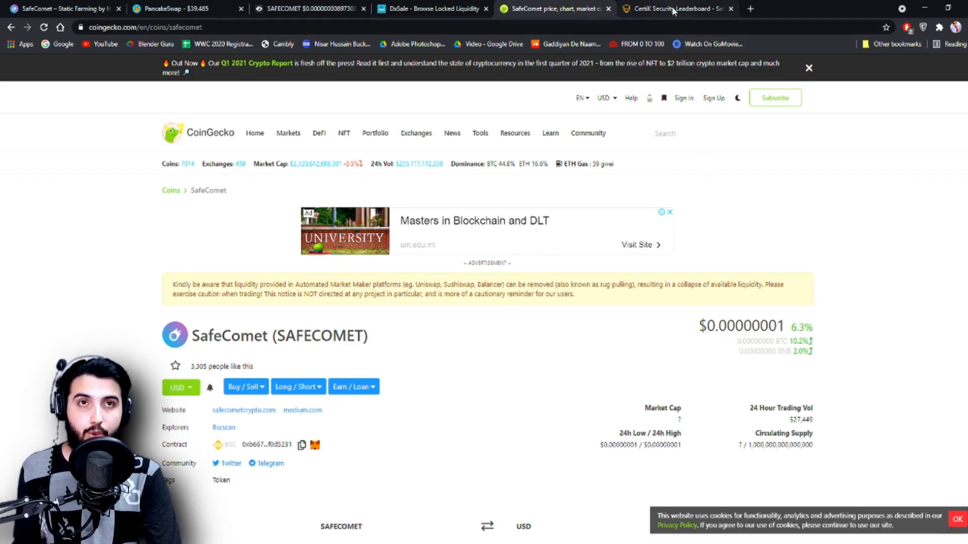
mouse_move(673, 9)
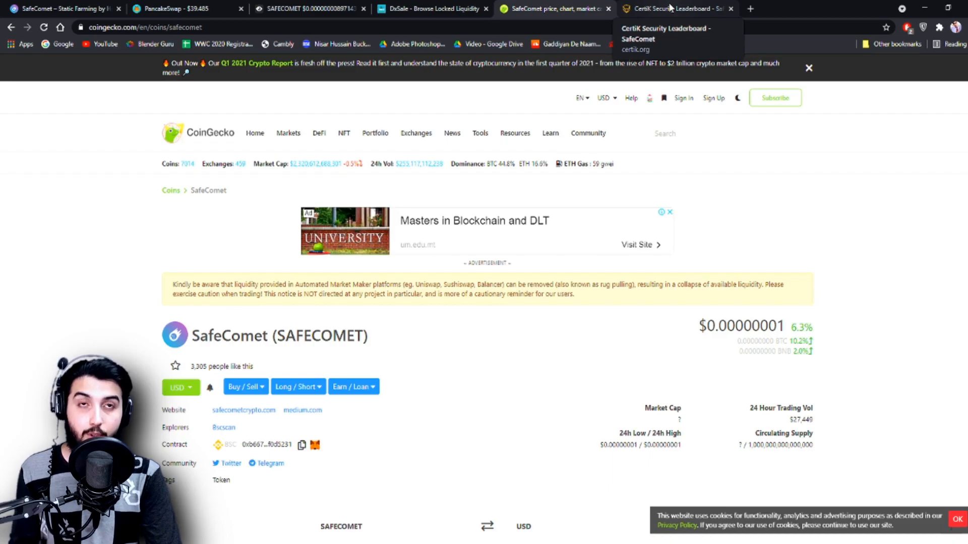
- Check CertiK's SafeComet page showing no audit yet, then move to the PancakeSwap exchange page
left_click(675, 9)
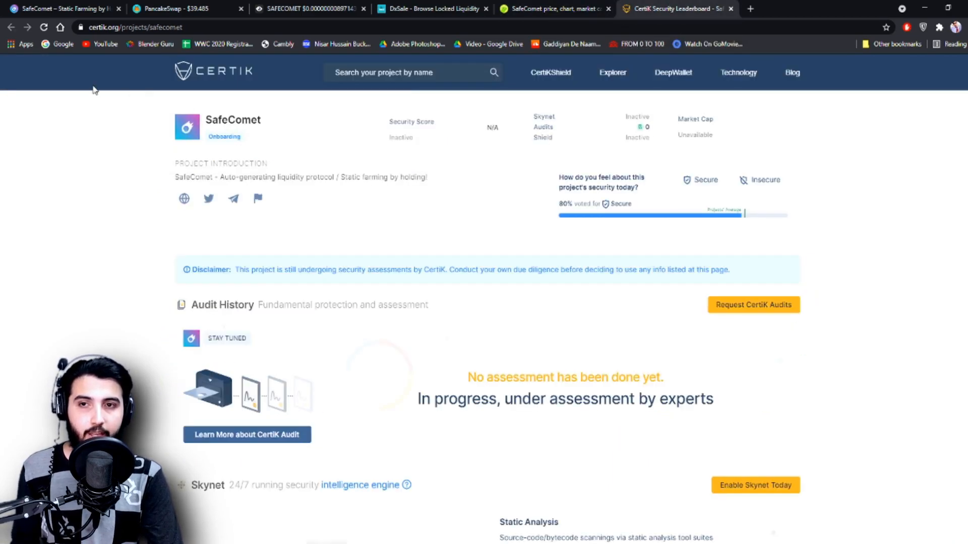
mouse_move(172, 252)
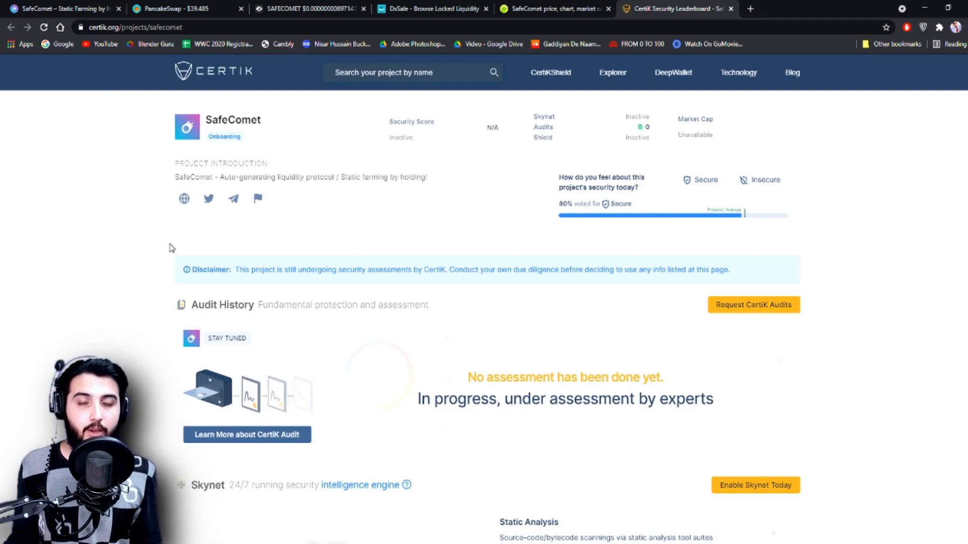
left_click(308, 9)
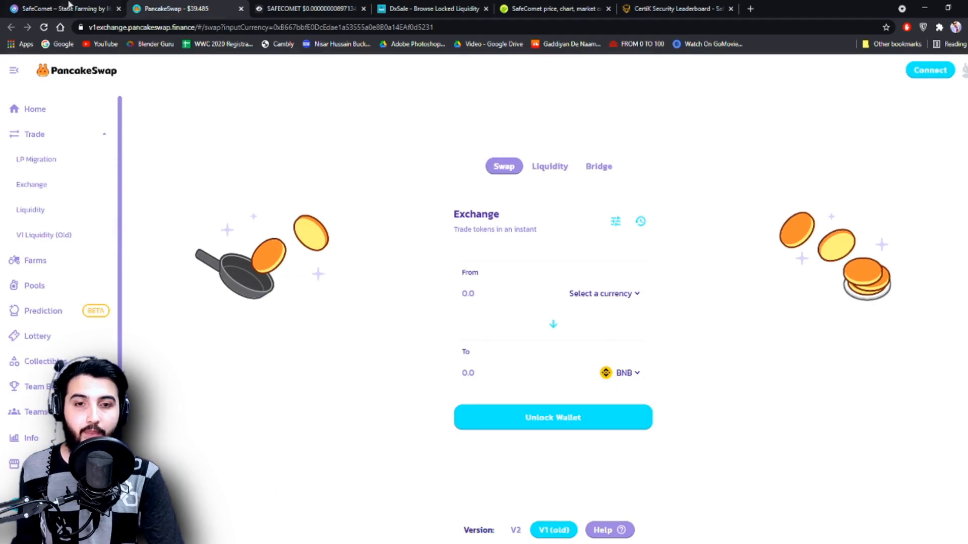
- View and dismiss PancakeSwap's wallet-connection options for the SAFECOMET-to-BNB swap, then return to the SafeComet site
left_click(603, 293)
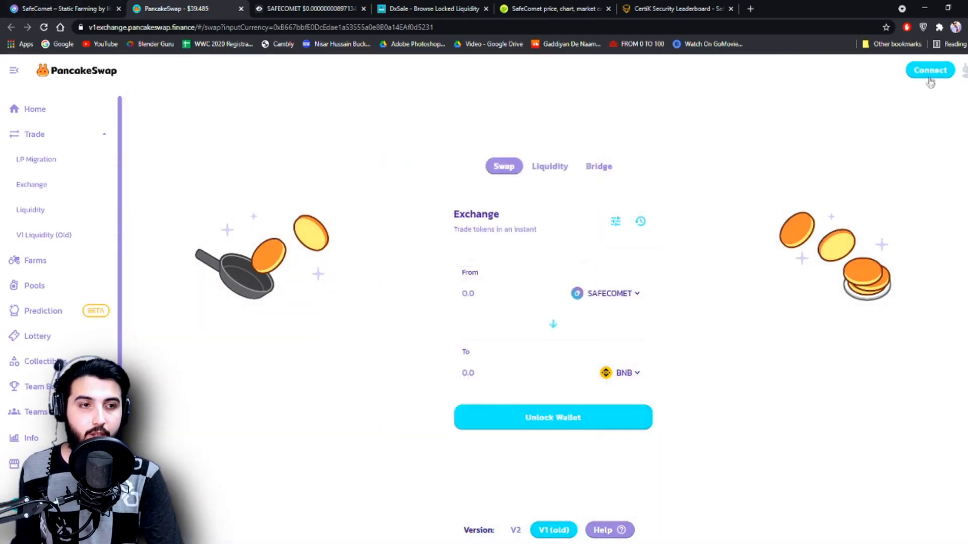
left_click(929, 70)
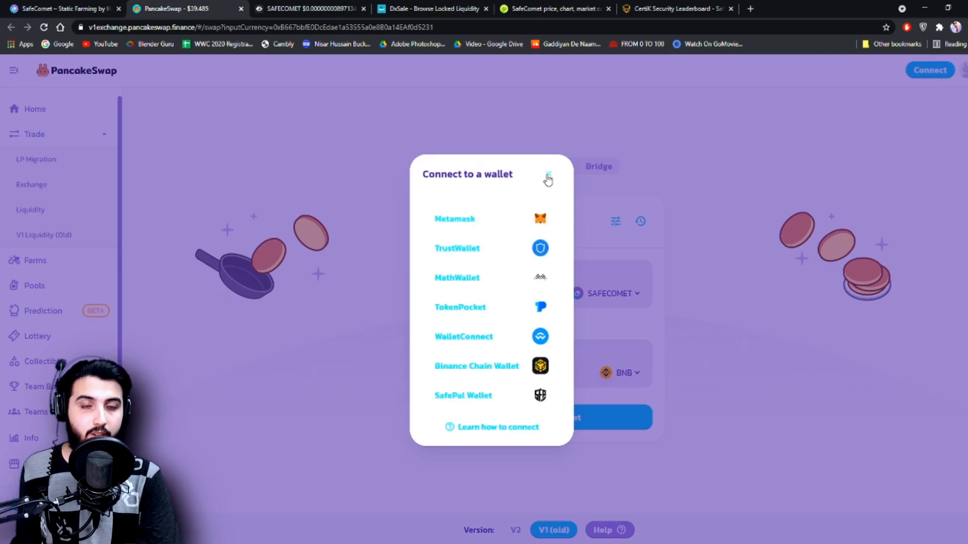
left_click(548, 176)
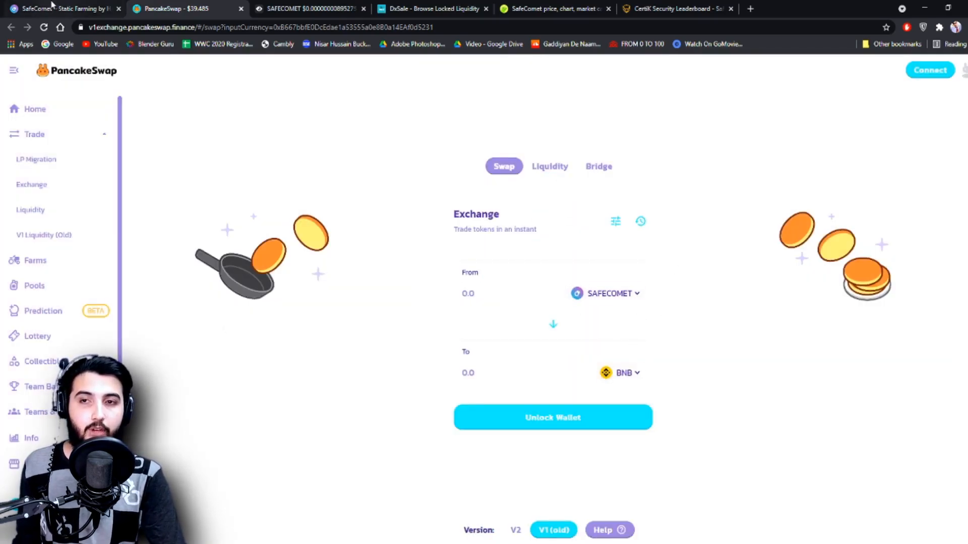
left_click(61, 9)
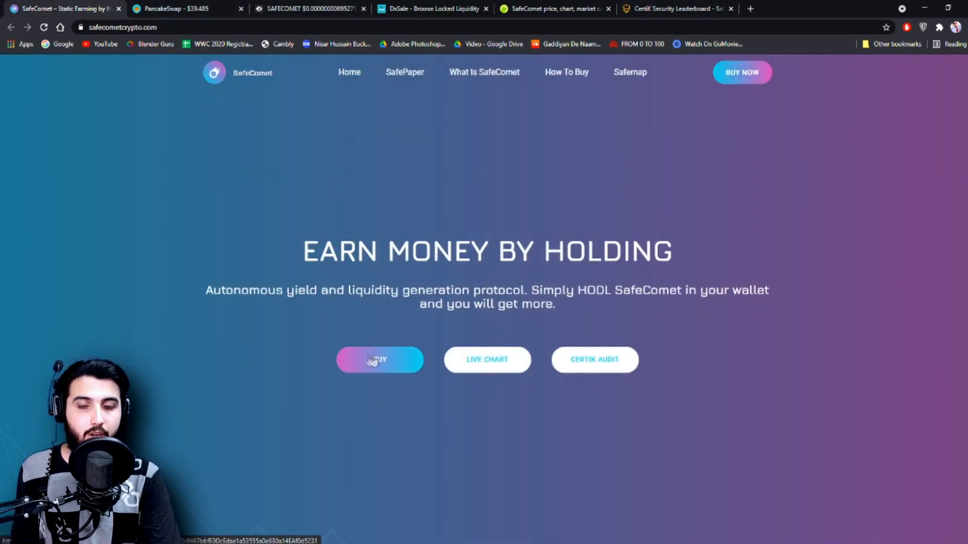
- Scroll to the 'What is SAFECOMET?' section explaining the 10% transaction tax and burn
scroll("down", 3)
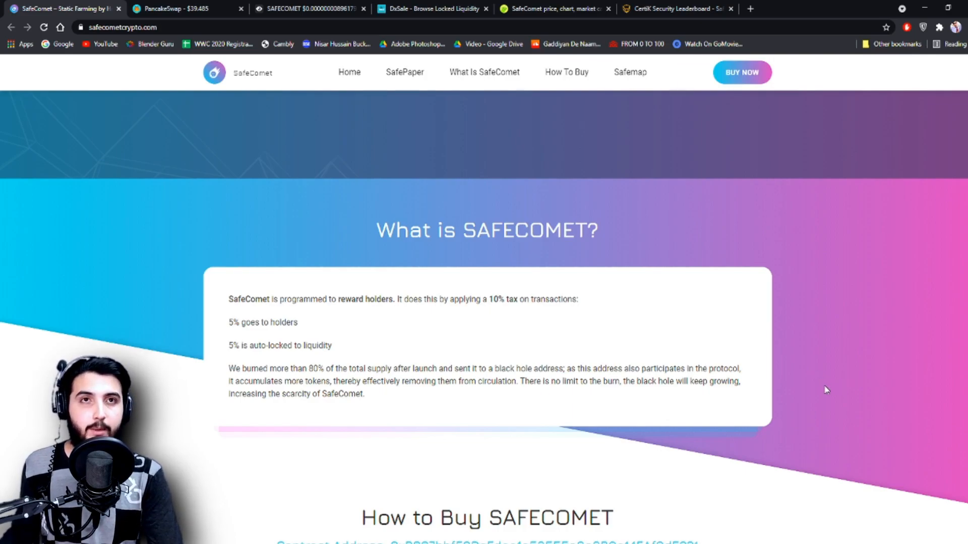
- Scroll to the three-step How to Buy SAFECOMET guide and the Safemap 2021 roadmap
scroll("down", 3)
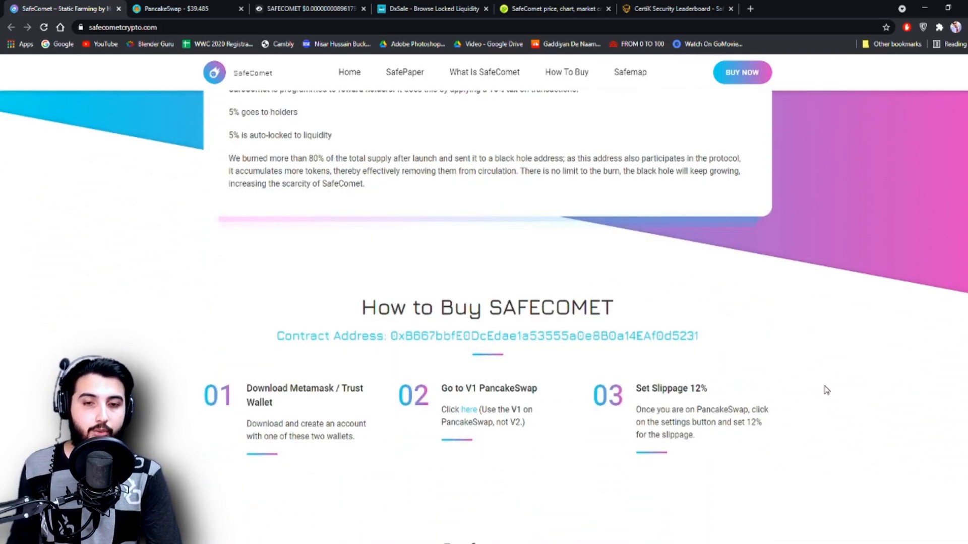
scroll("down", 3)
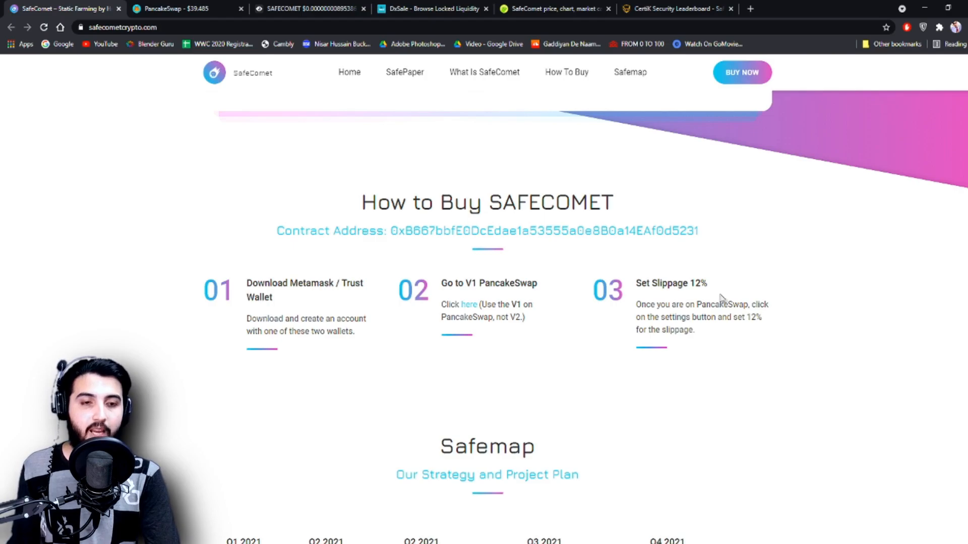
scroll("down", 3)
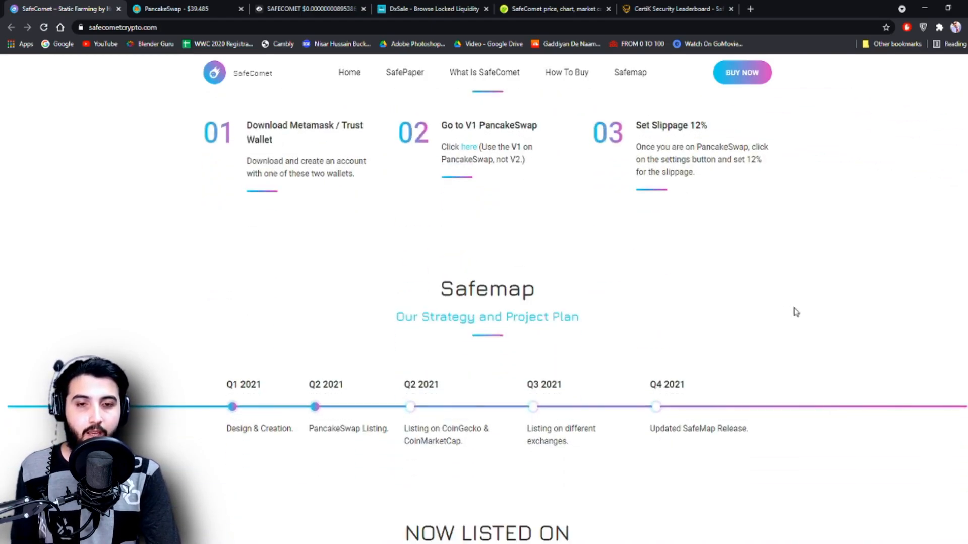
- Scroll through the Safemap roadmap to the footer with the CoinGecko listing and social links
scroll("down", 3)
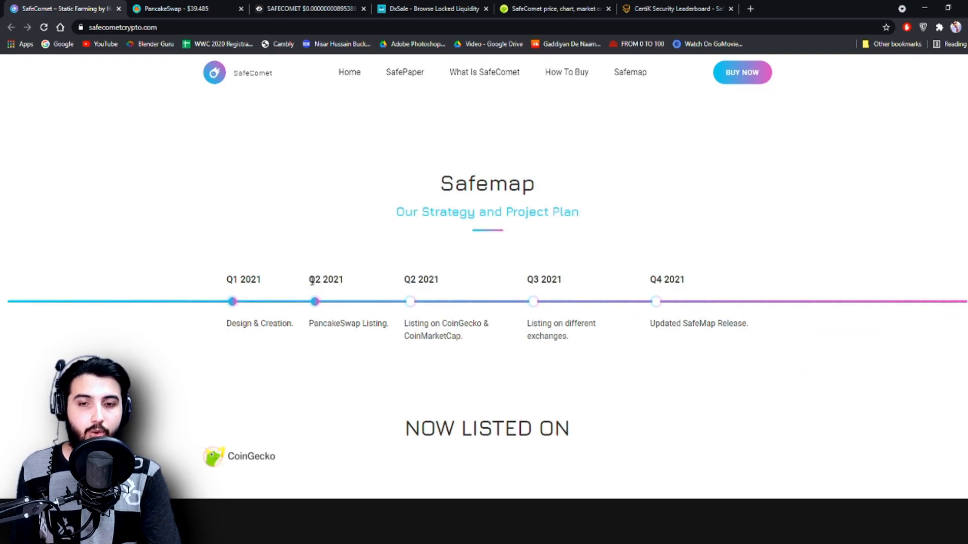
mouse_move(411, 293)
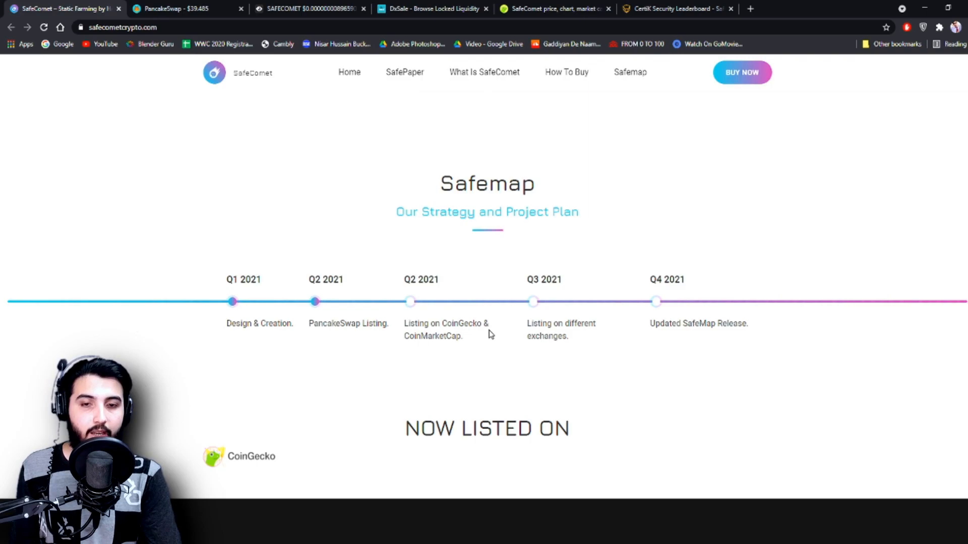
mouse_move(391, 334)
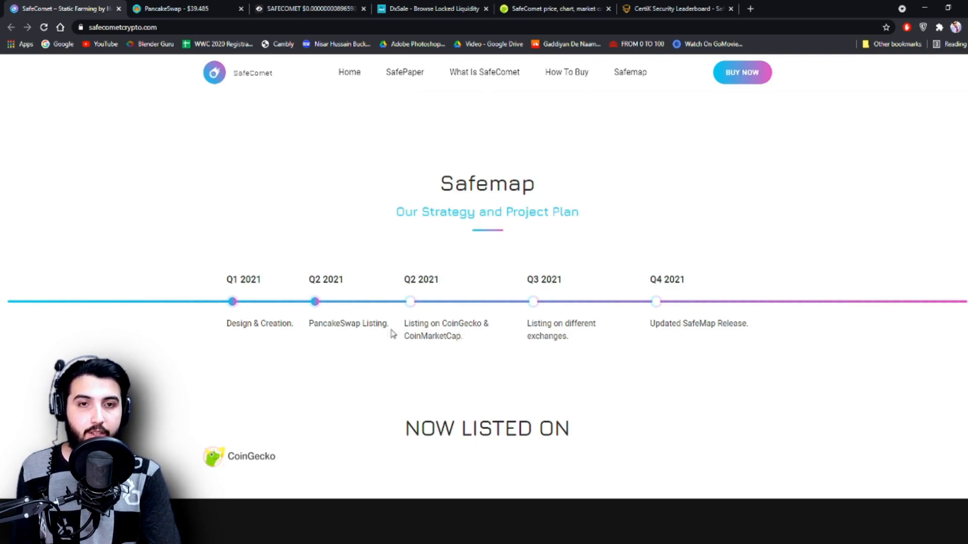
mouse_move(411, 363)
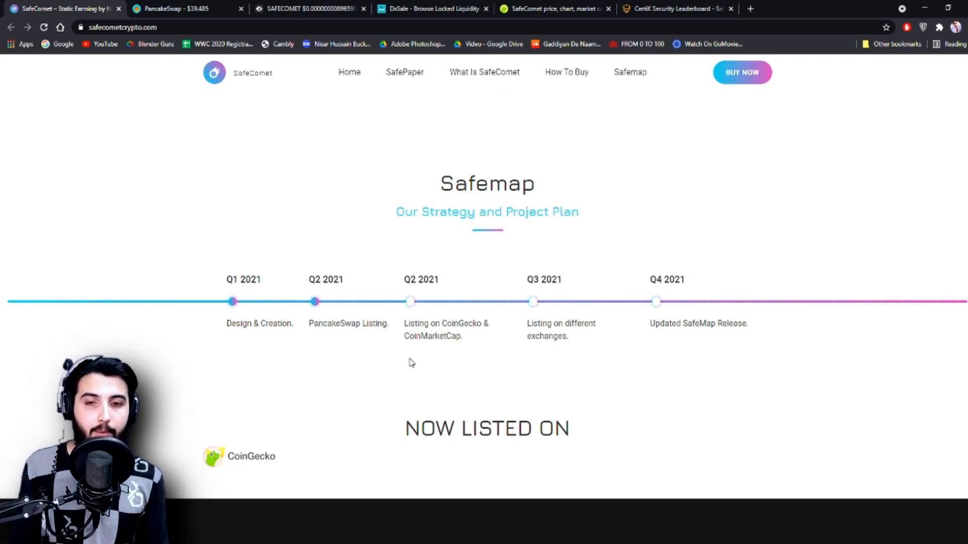
mouse_move(554, 325)
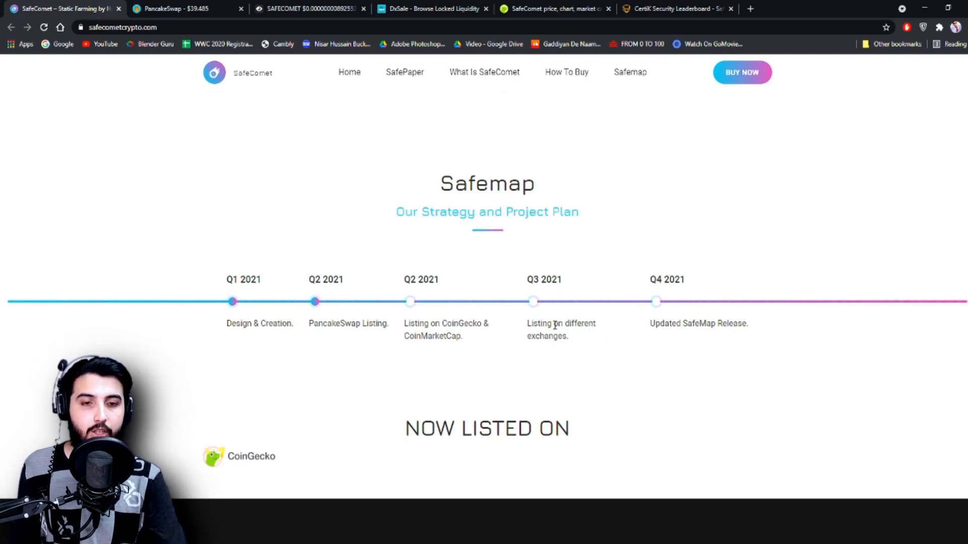
mouse_move(710, 334)
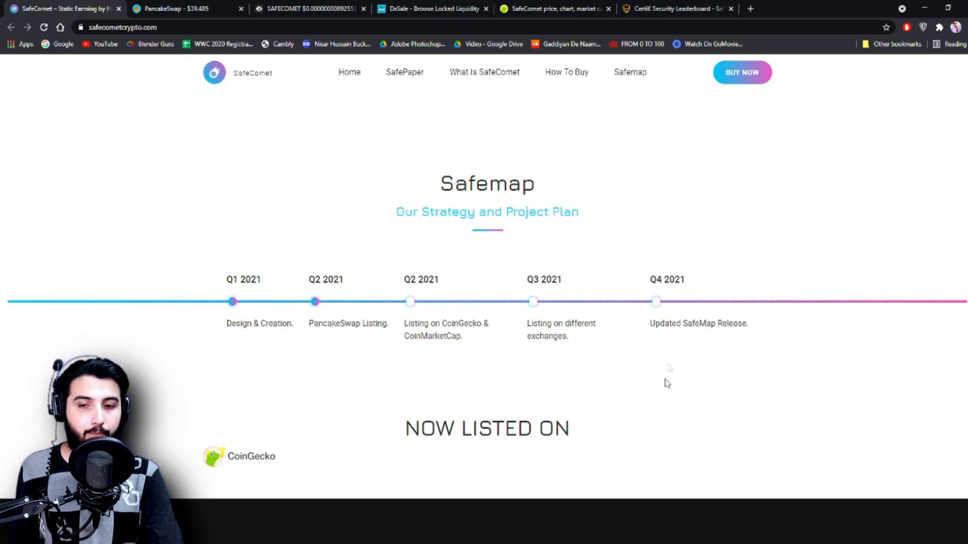
scroll("down", 3)
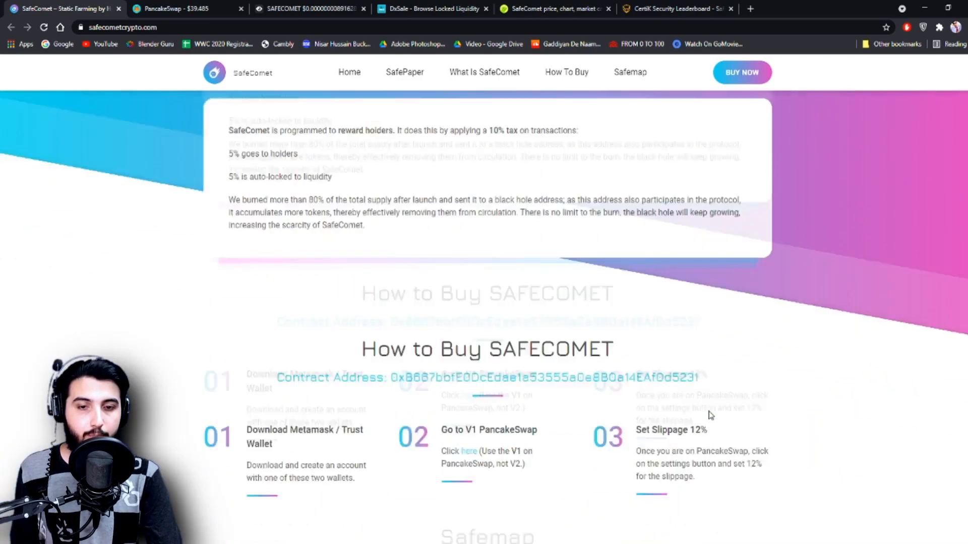
scroll("down", 3)
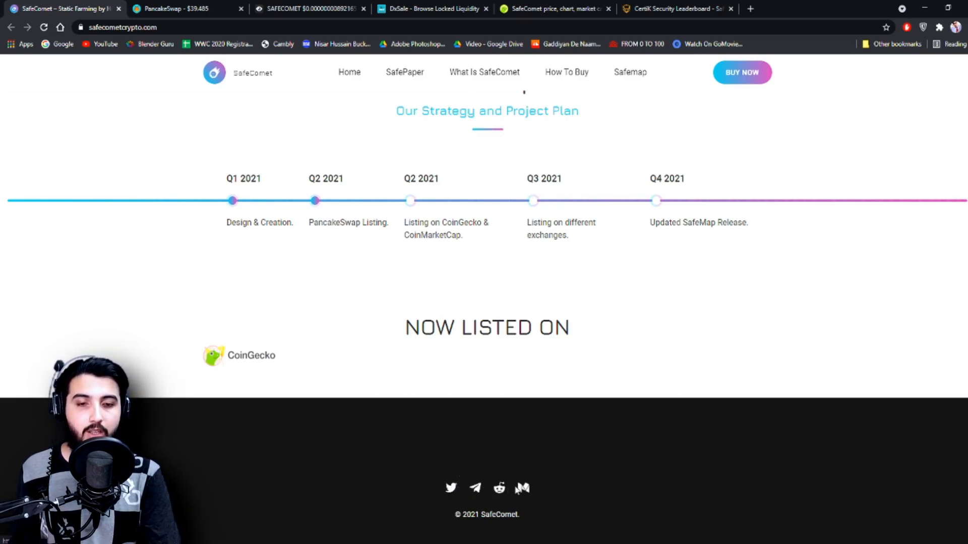
mouse_move(522, 488)
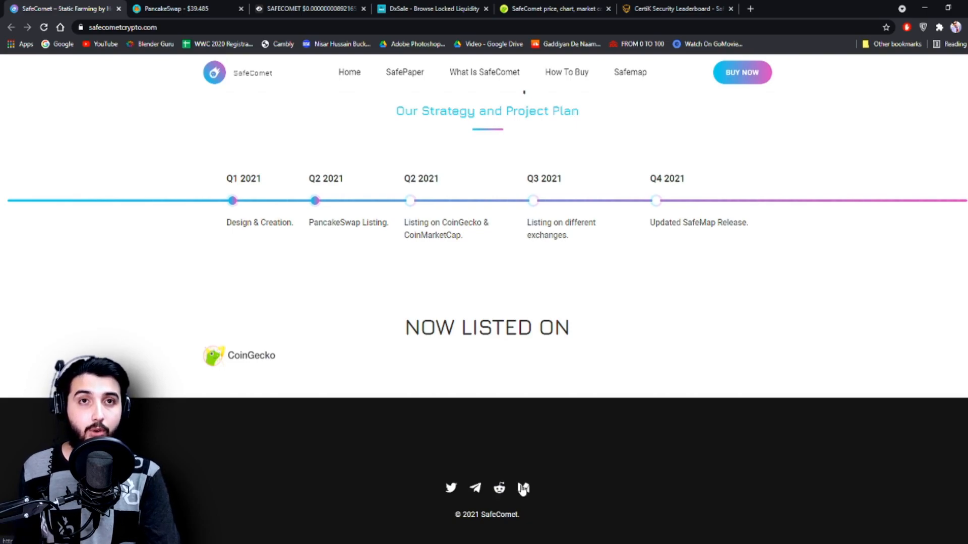